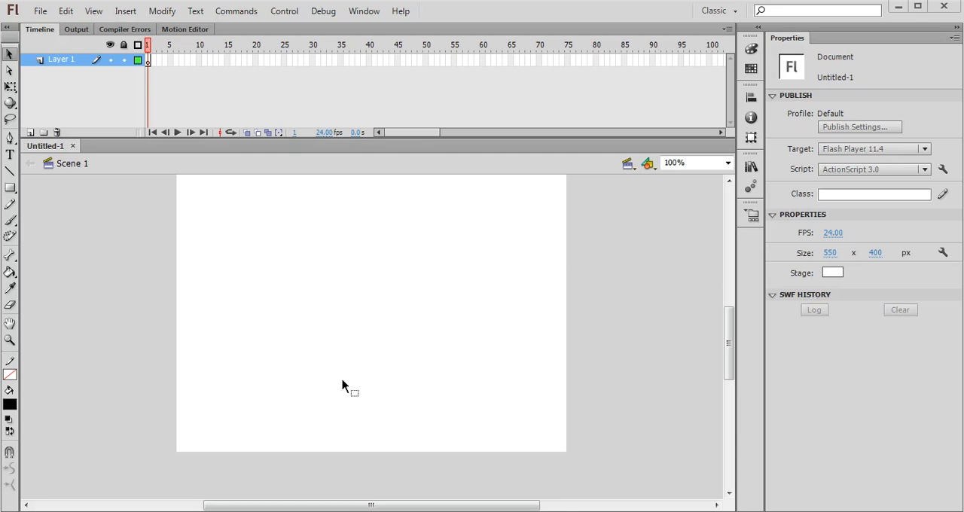
Step: Select the Oval Tool with no stroke and a light grey fill
{"action": "left_click", "coordinate": [9, 188]}
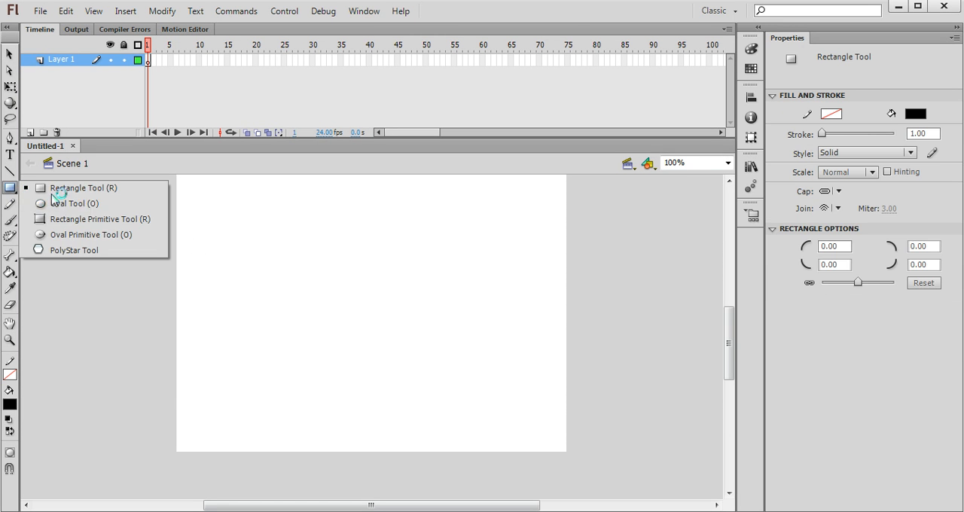
{"action": "left_click", "coordinate": [67, 203]}
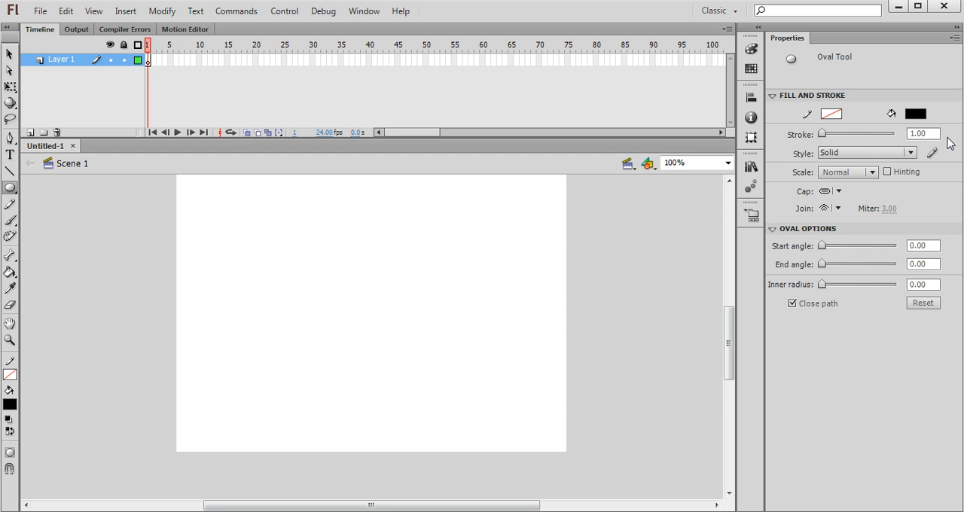
{"action": "left_click", "coordinate": [910, 112]}
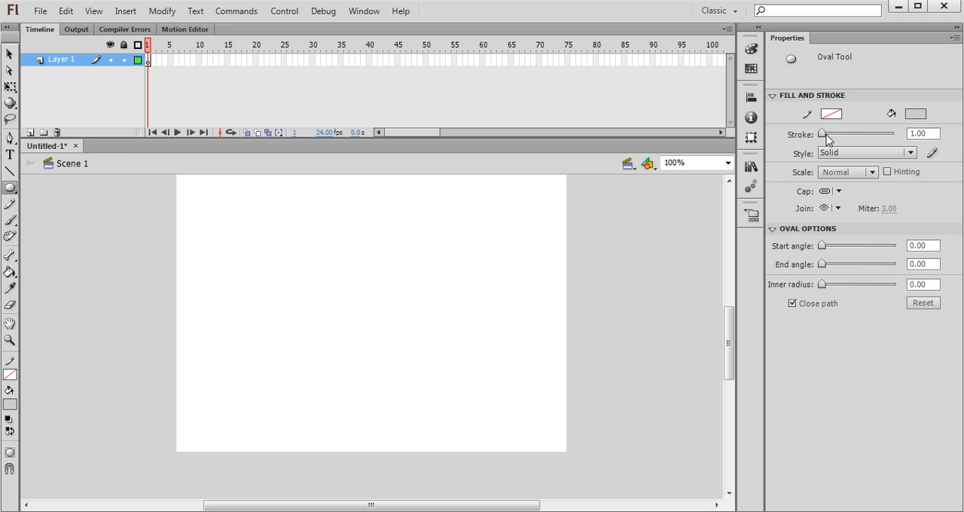
{"action": "left_click", "coordinate": [852, 114]}
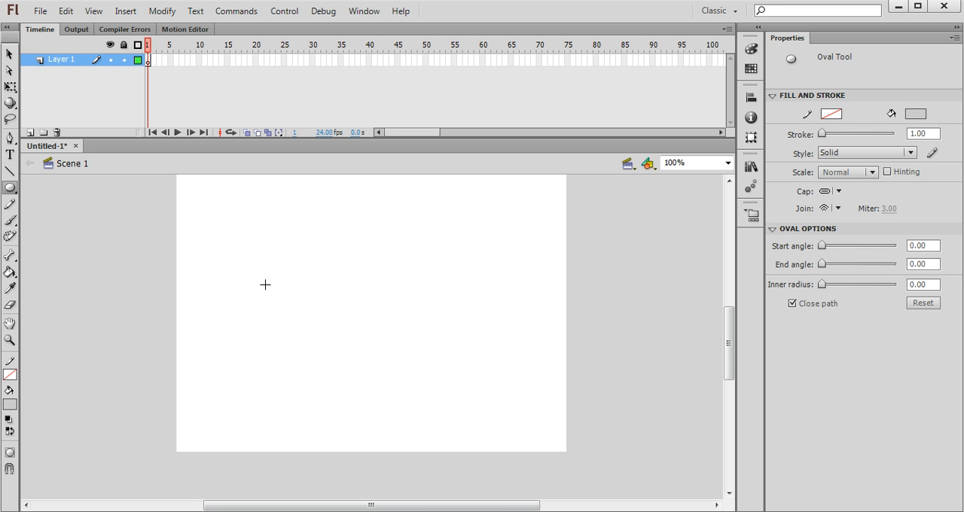
Step: Draw a wide grey saucer ellipse and a grey circle at the upper right
{"action": "left_click_drag", "start_coordinate": [266, 285], "coordinate": [407, 322]}
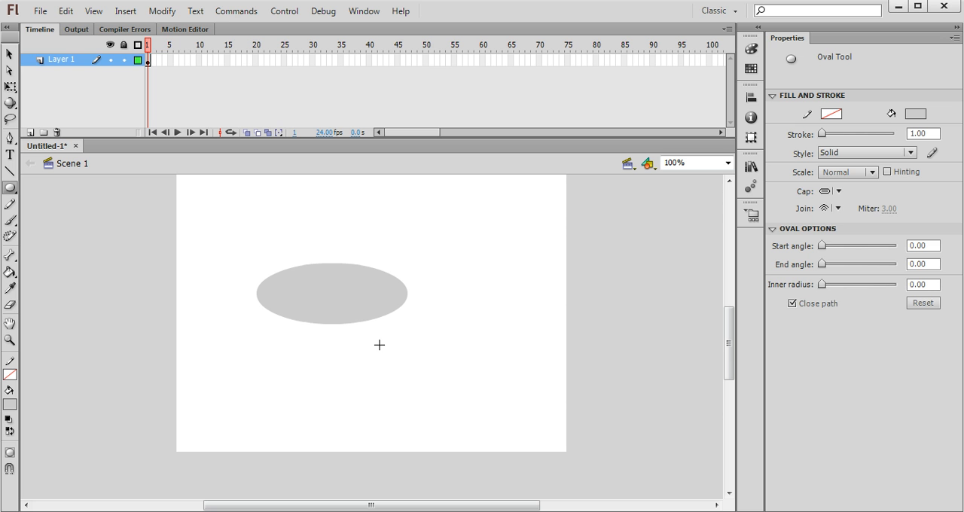
{"action": "mouse_move", "coordinate": [11, 188]}
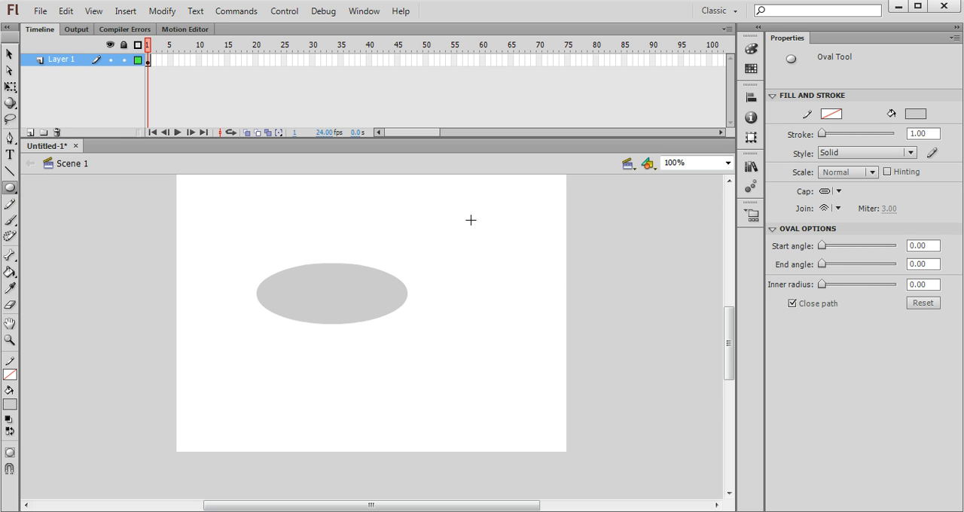
{"action": "mouse_move", "coordinate": [463, 214]}
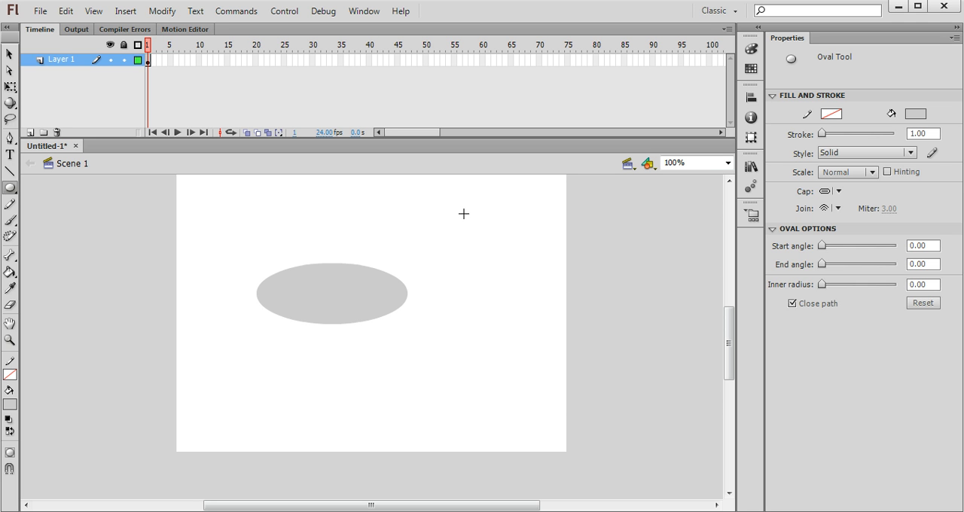
{"action": "left_click_drag", "start_coordinate": [464, 214], "coordinate": [535, 278]}
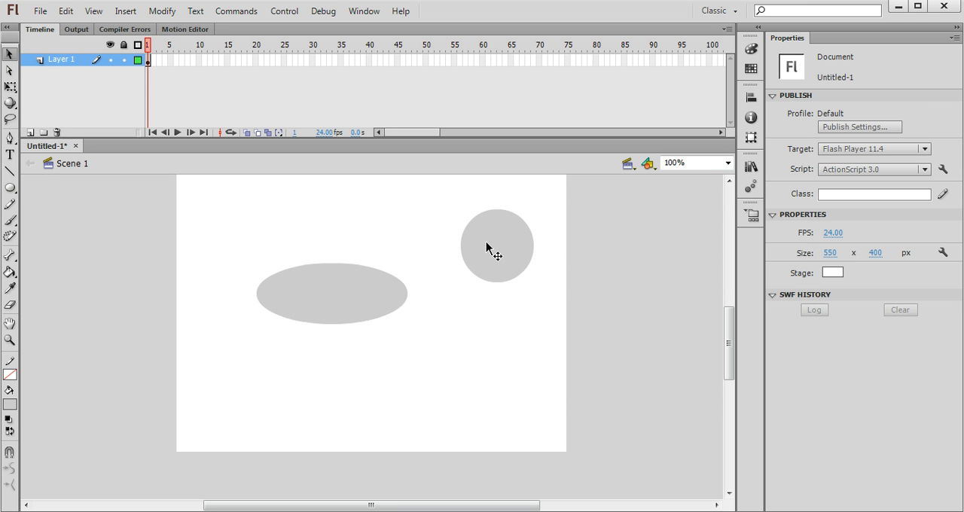
Step: Select the circle and give it a darker grey fill than the ellipse
{"action": "left_click", "coordinate": [495, 247]}
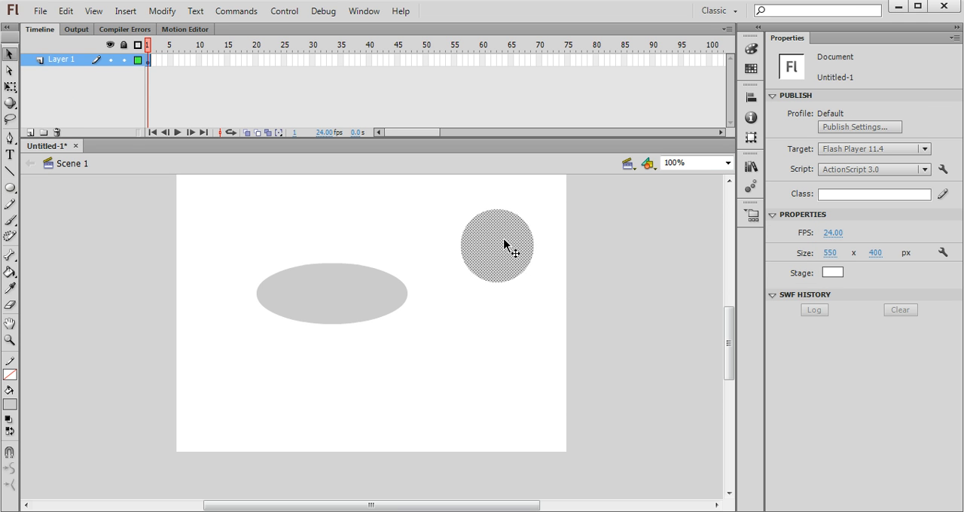
{"action": "left_click", "coordinate": [497, 246]}
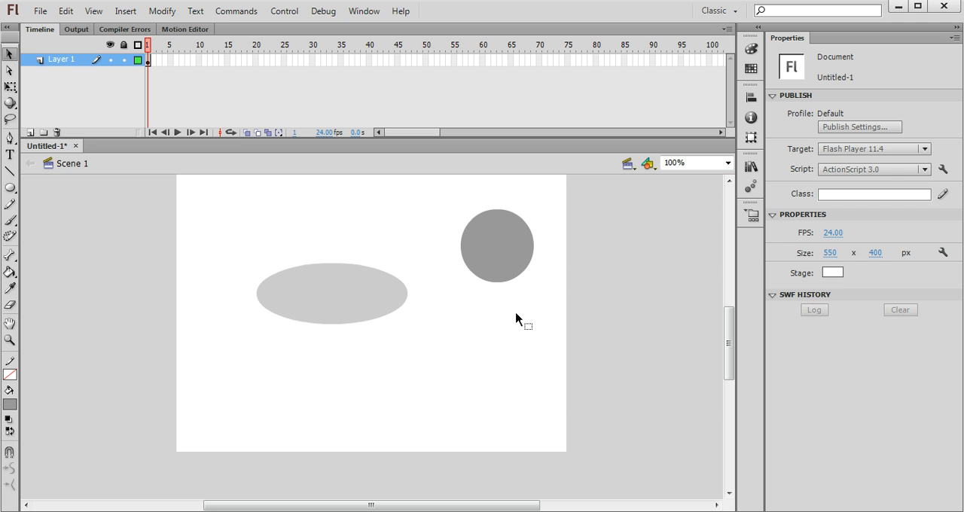
{"action": "mouse_move", "coordinate": [544, 303]}
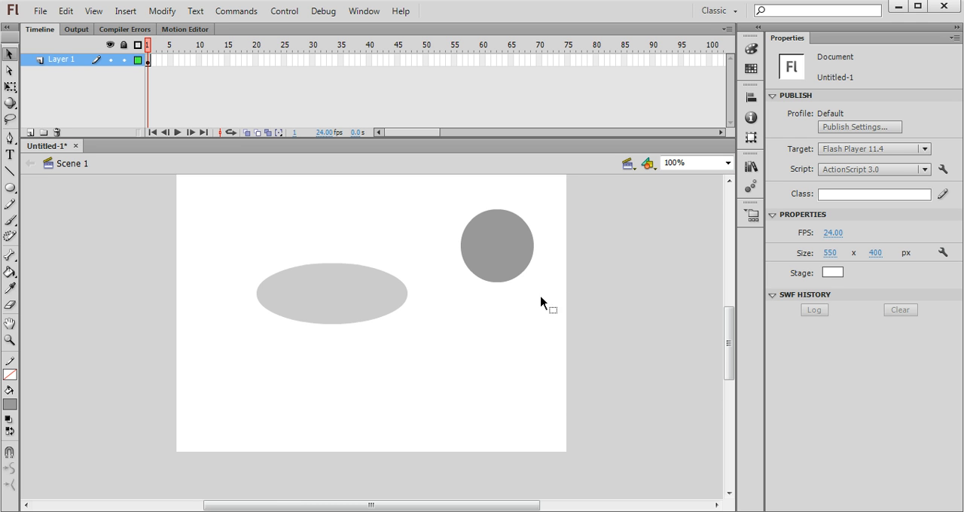
{"action": "mouse_move", "coordinate": [429, 248]}
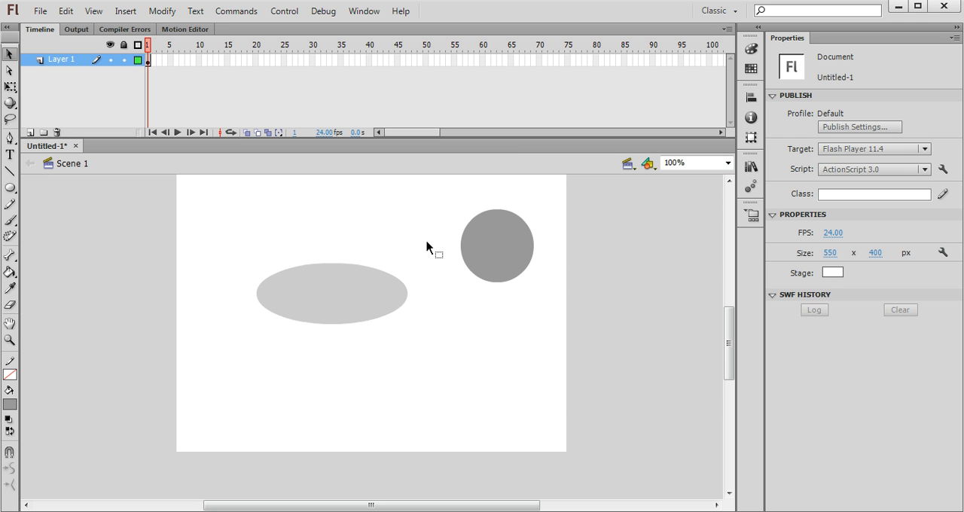
Step: Marquee-select and remove the dark circle's lower half, leaving a dome
{"action": "left_click_drag", "start_coordinate": [470, 279], "coordinate": [548, 306]}
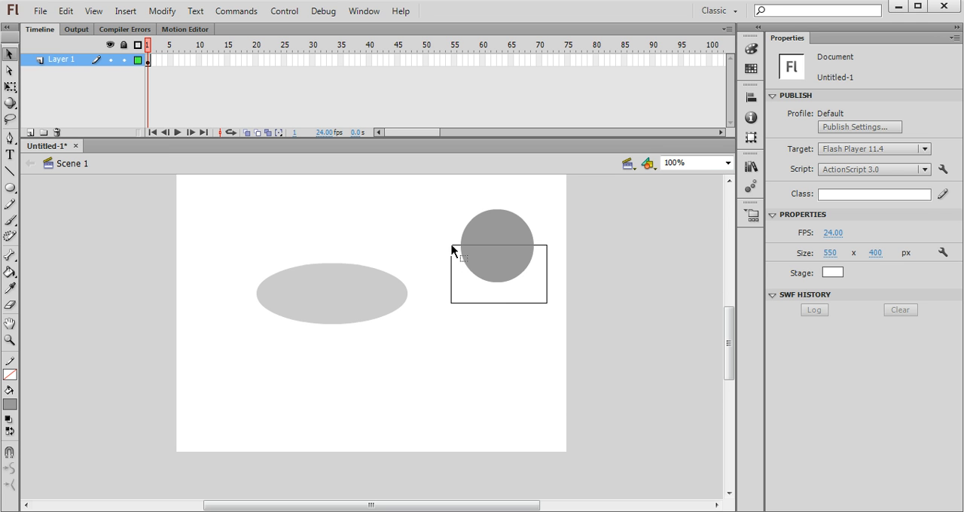
{"action": "left_click", "coordinate": [497, 245]}
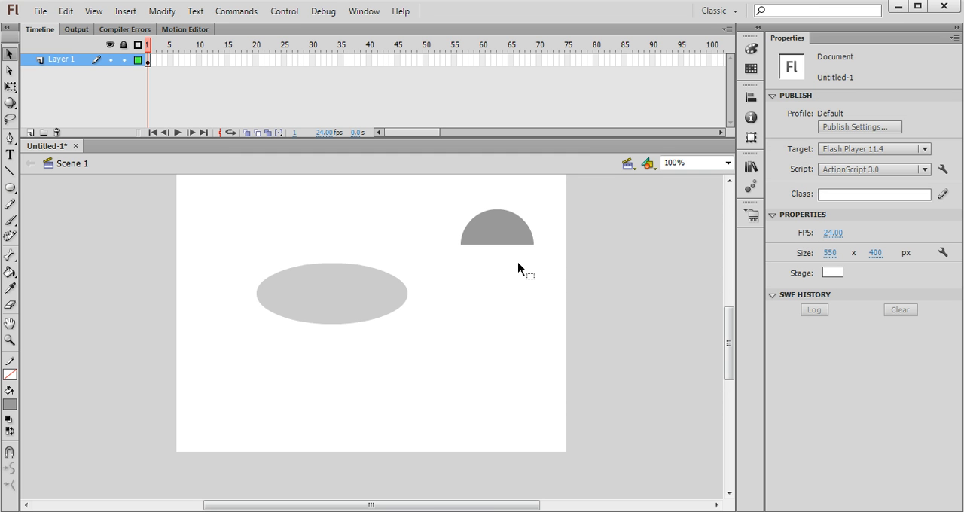
{"action": "mouse_move", "coordinate": [502, 271]}
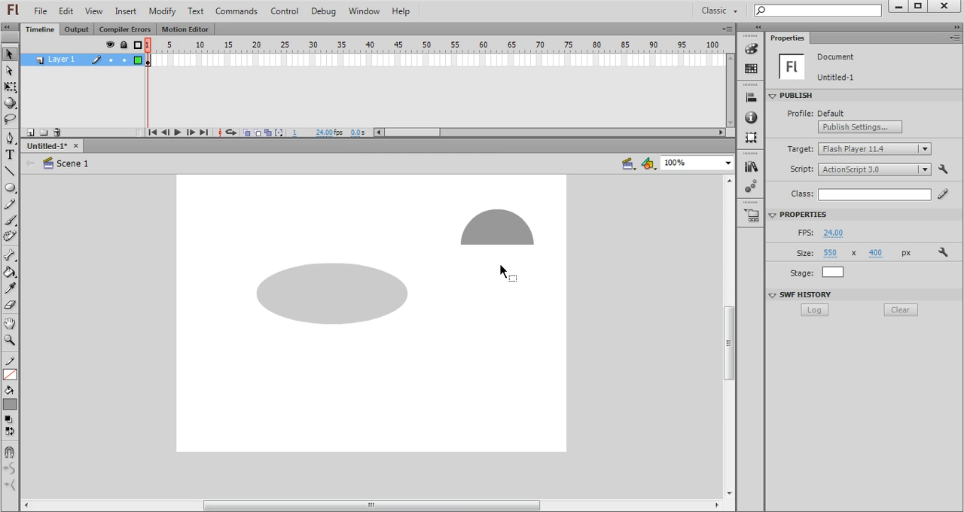
{"action": "mouse_move", "coordinate": [503, 256]}
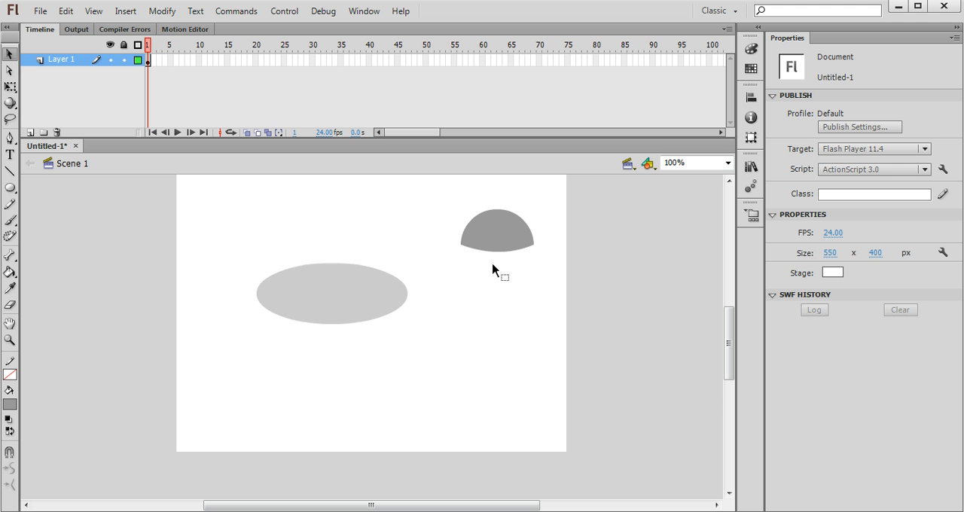
Step: Drag the dark dome onto the middle of the light grey ellipse, then deselect
{"action": "left_click", "coordinate": [497, 234]}
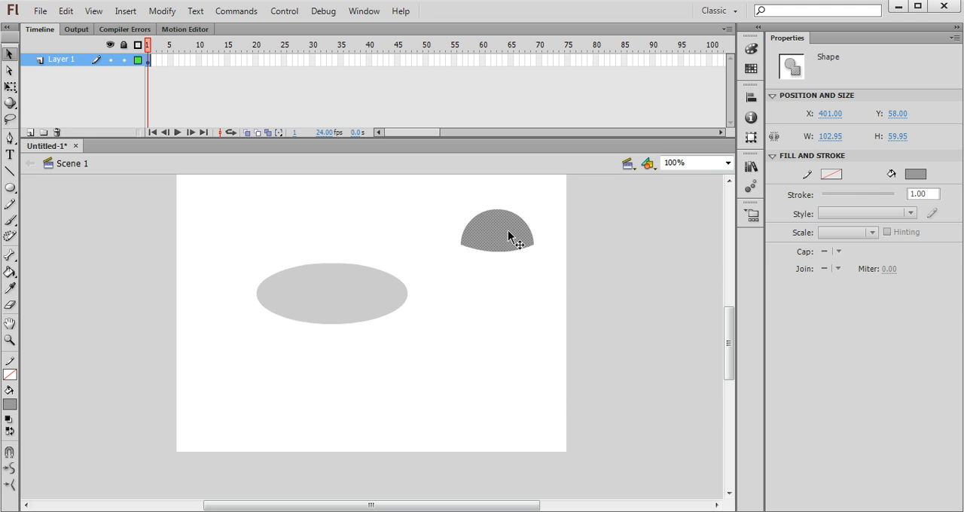
{"action": "left_click_drag", "start_coordinate": [498, 230], "coordinate": [333, 275]}
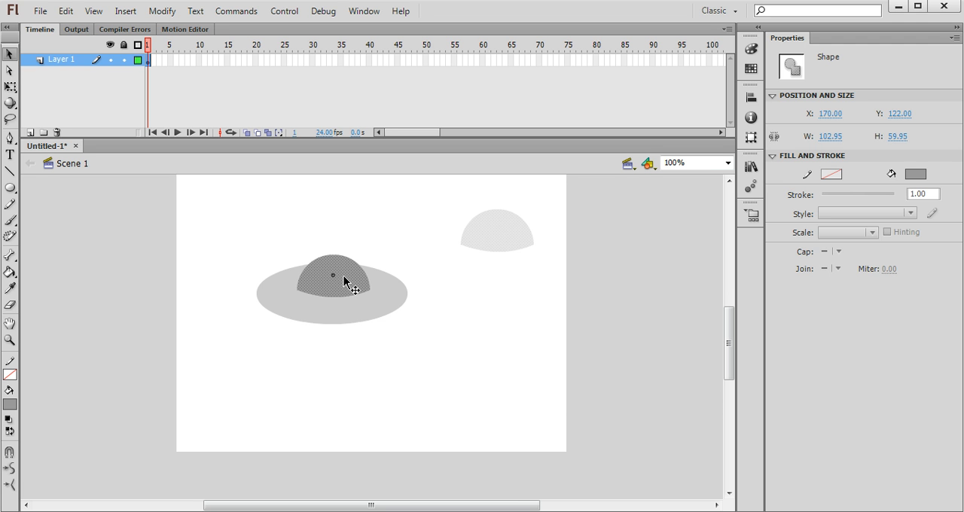
{"action": "left_click", "coordinate": [397, 355]}
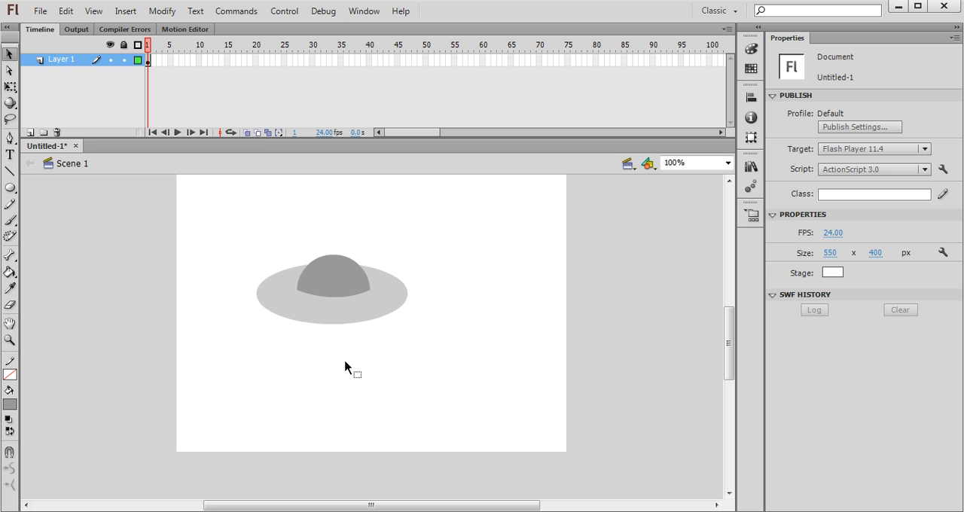
{"action": "mouse_move", "coordinate": [339, 374]}
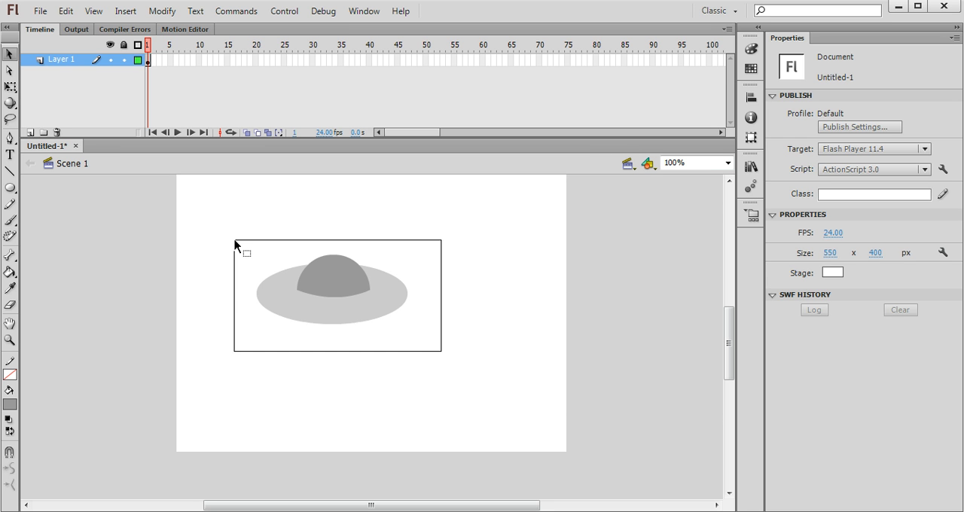
Step: Select the whole saucer and bring up its context menu and the Modify menu
{"action": "left_click", "coordinate": [338, 303]}
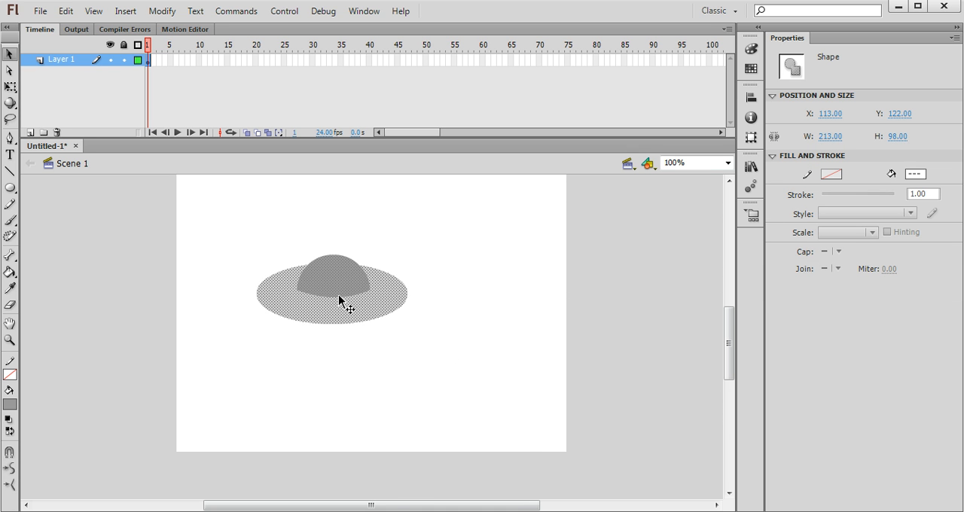
{"action": "right_click", "coordinate": [340, 303]}
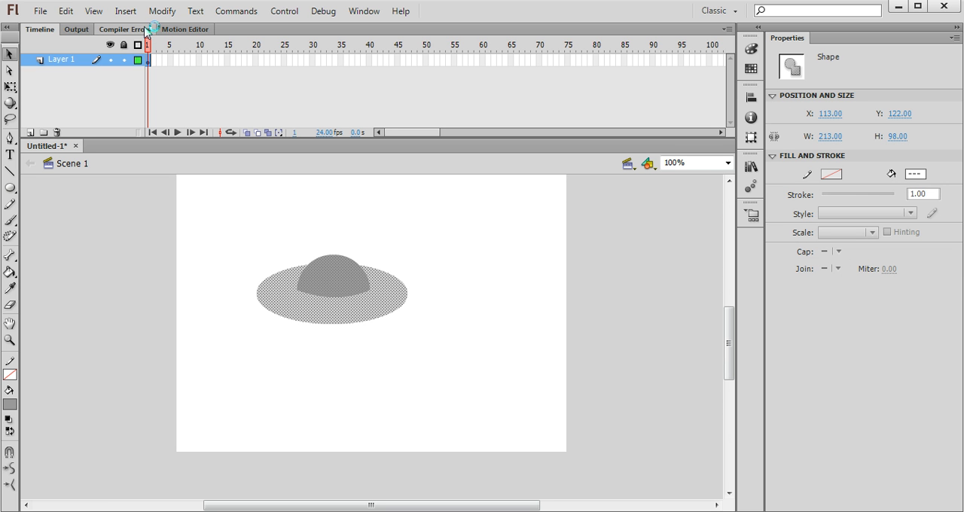
{"action": "left_click", "coordinate": [165, 11]}
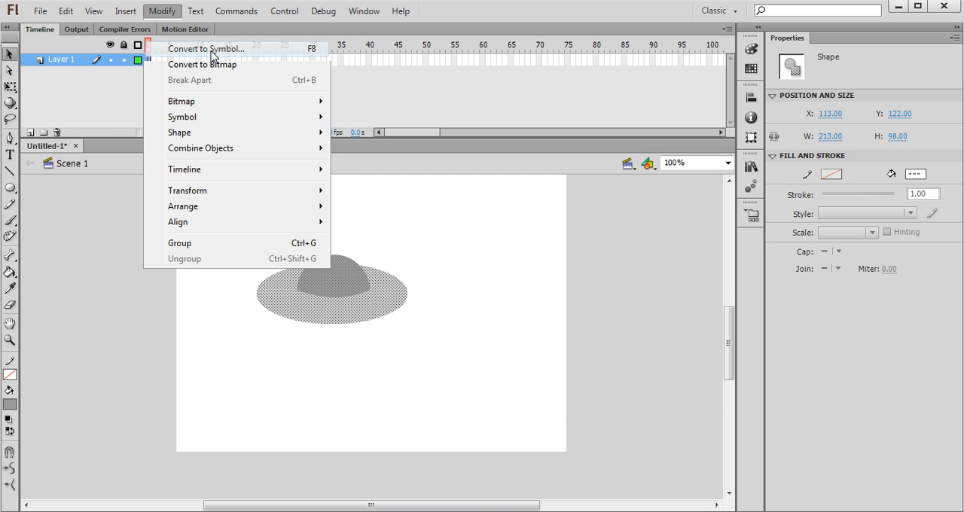
Step: Convert the saucer into a Movie Clip symbol named 'ufo'
{"action": "left_click", "coordinate": [206, 48]}
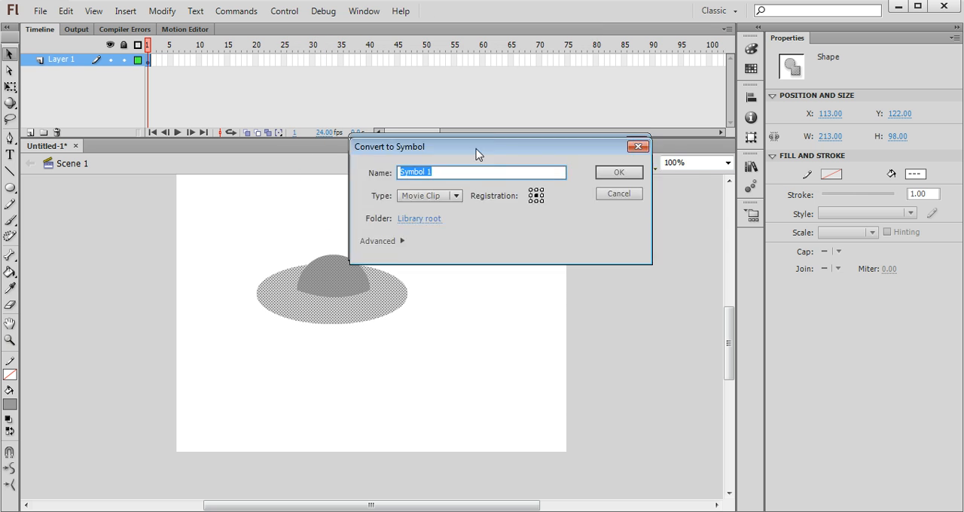
{"action": "left_click", "coordinate": [507, 220]}
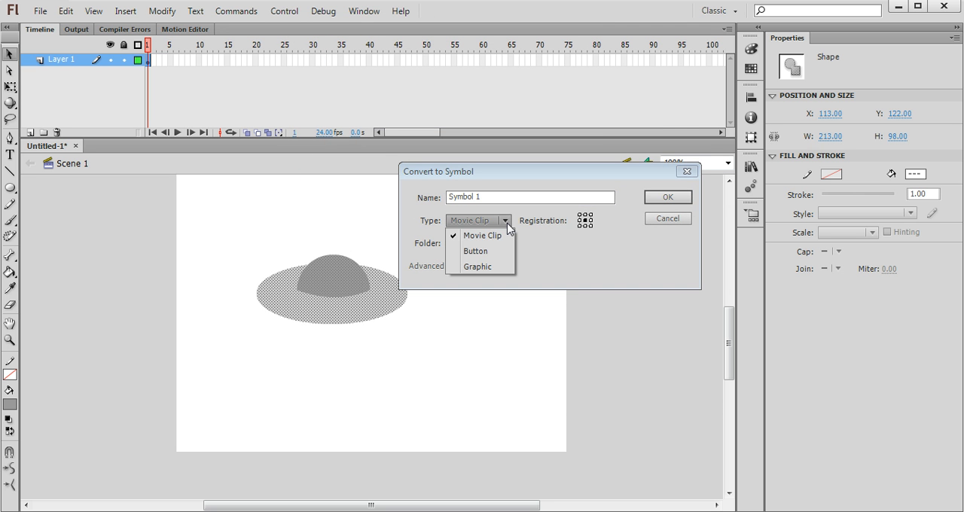
{"action": "left_click", "coordinate": [482, 235]}
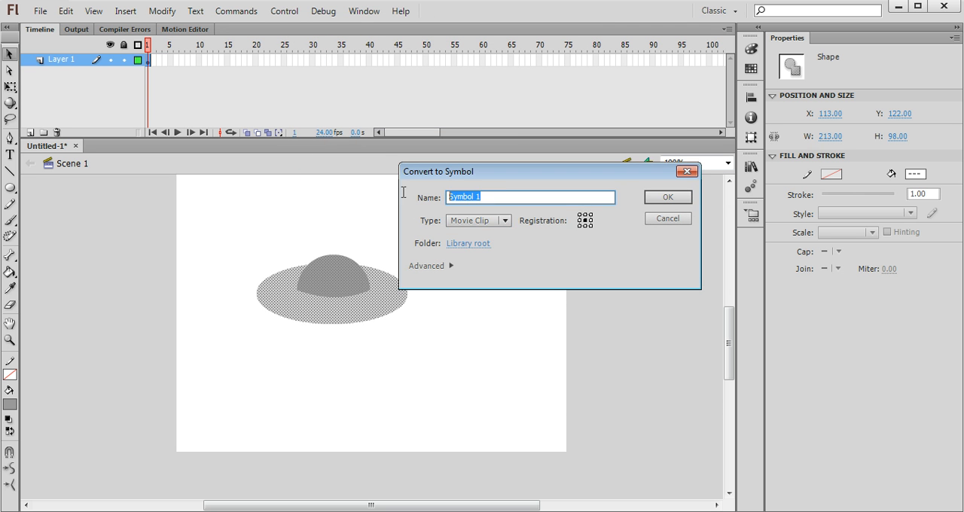
{"action": "type", "text": "ufo"}
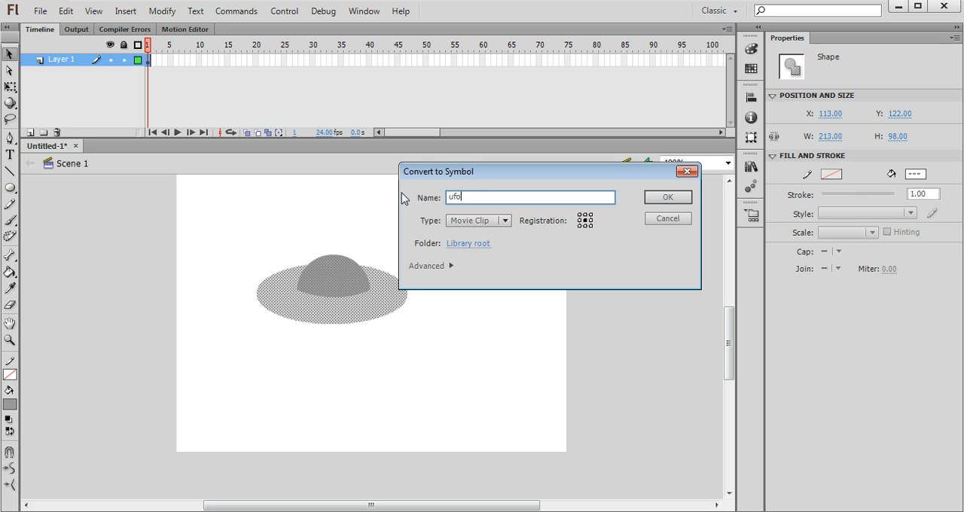
{"action": "left_click", "coordinate": [668, 197]}
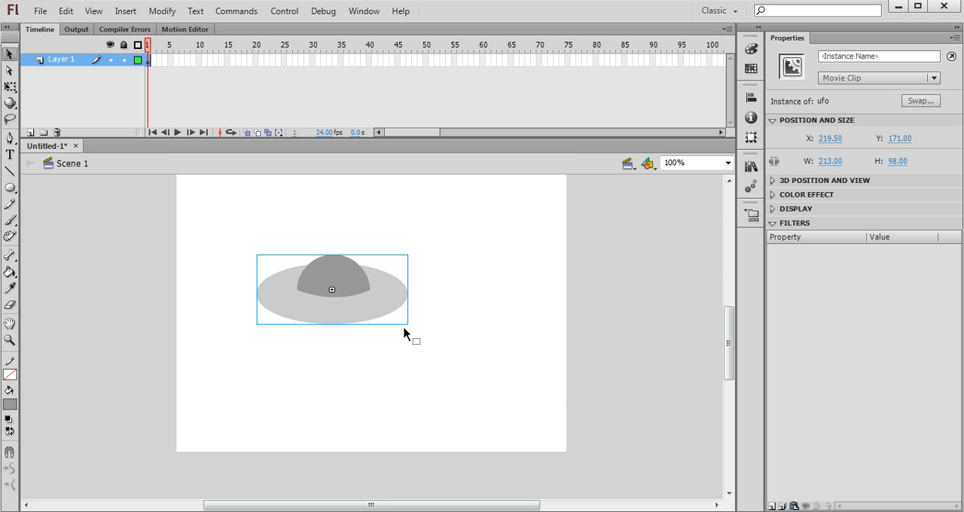
{"action": "mouse_move", "coordinate": [439, 371]}
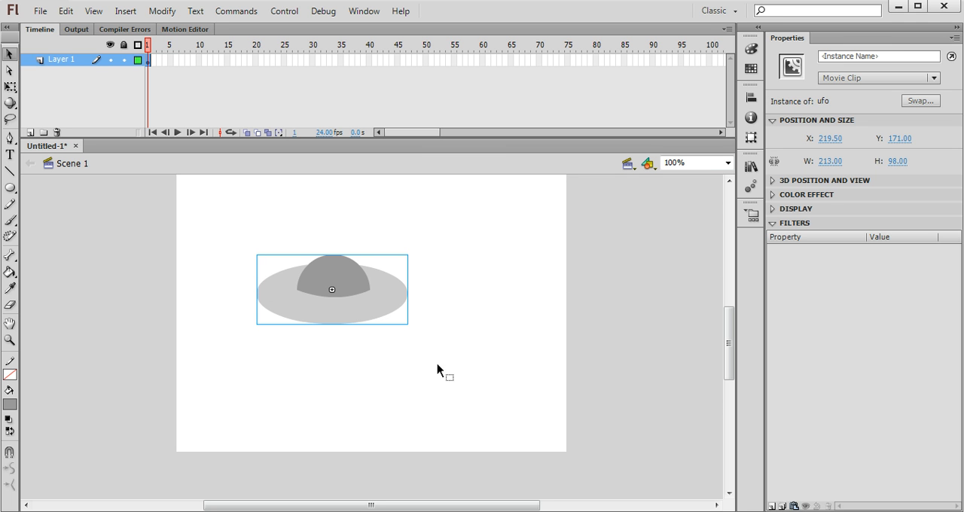
{"action": "mouse_move", "coordinate": [407, 362]}
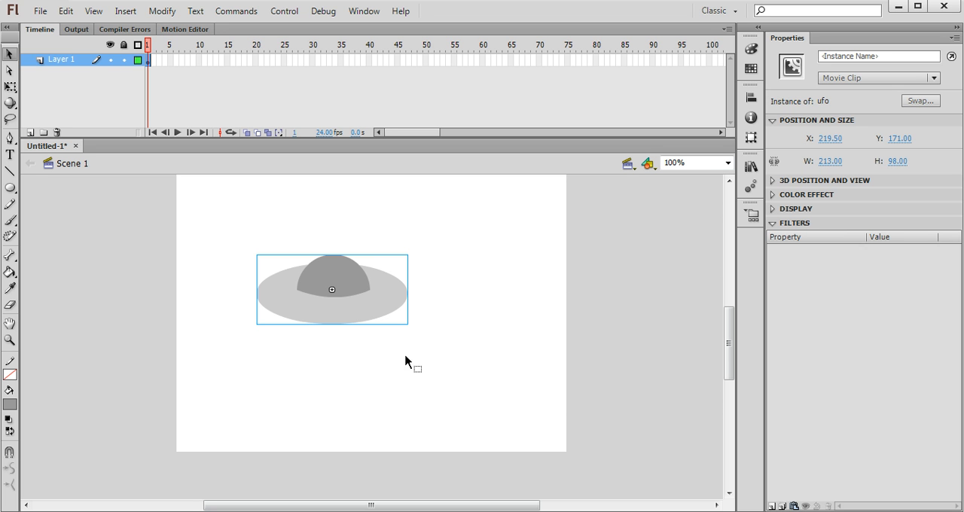
Step: Drag the ufo instance off the stage past its bottom-left corner
{"action": "left_click_drag", "start_coordinate": [332, 289], "coordinate": [264, 309]}
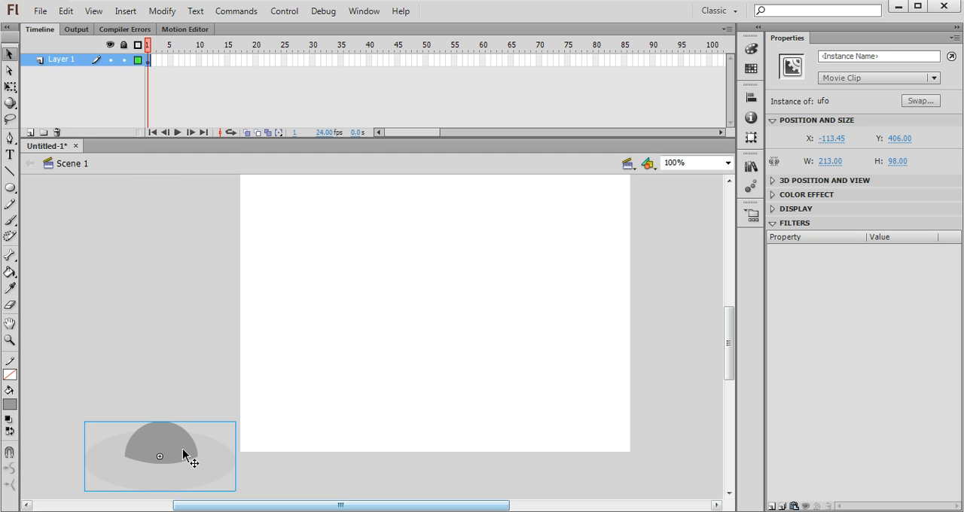
{"action": "left_click_drag", "start_coordinate": [181, 453], "coordinate": [147, 460]}
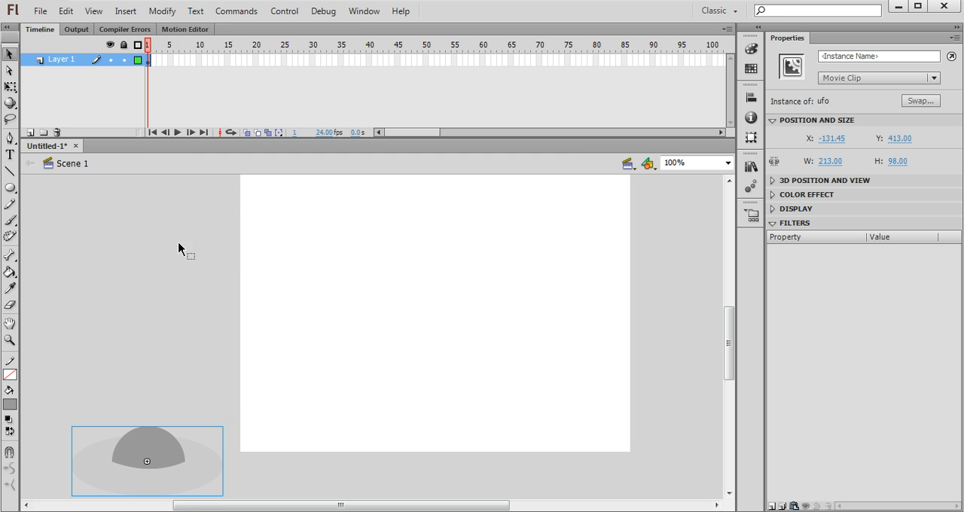
{"action": "mouse_move", "coordinate": [62, 87]}
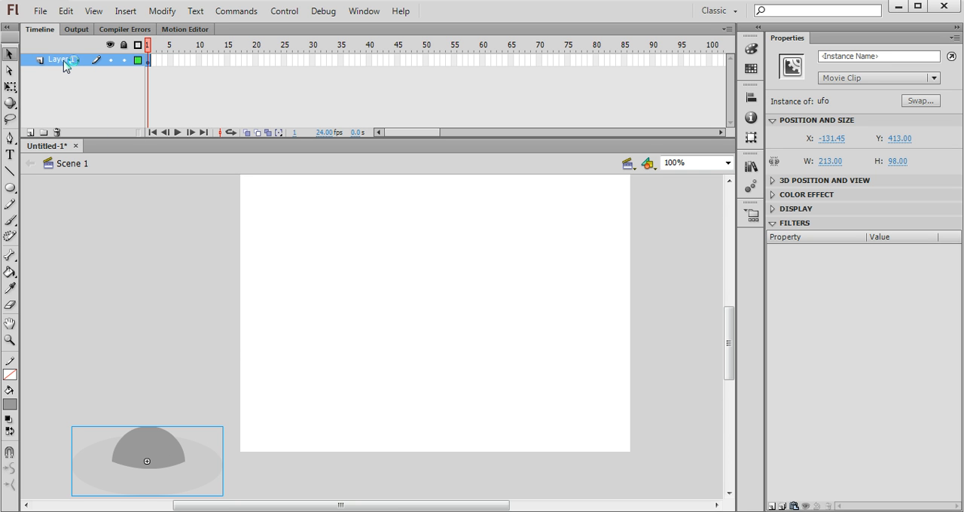
Step: Rename Layer 1 to 'ufo' and reselect the off-stage ufo instance
{"action": "double_click", "coordinate": [57, 59]}
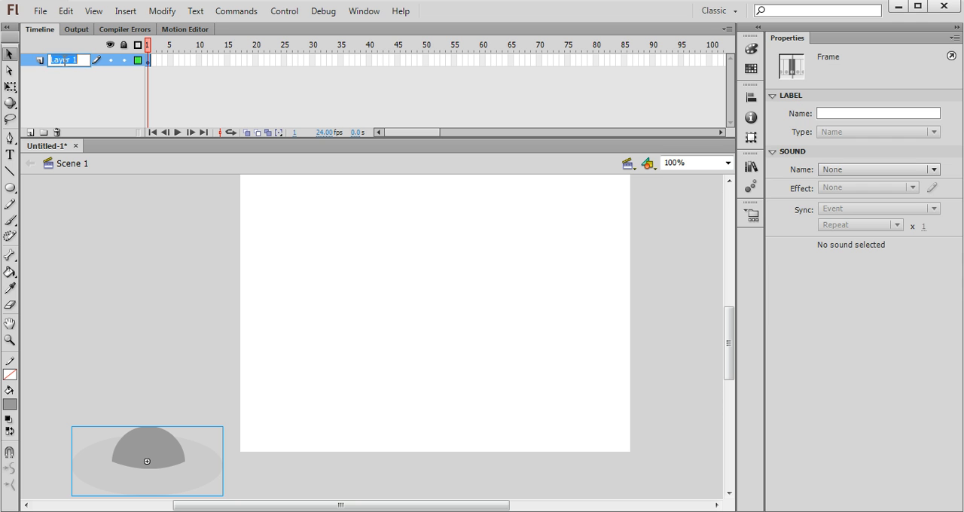
{"action": "type", "text": "ufo"}
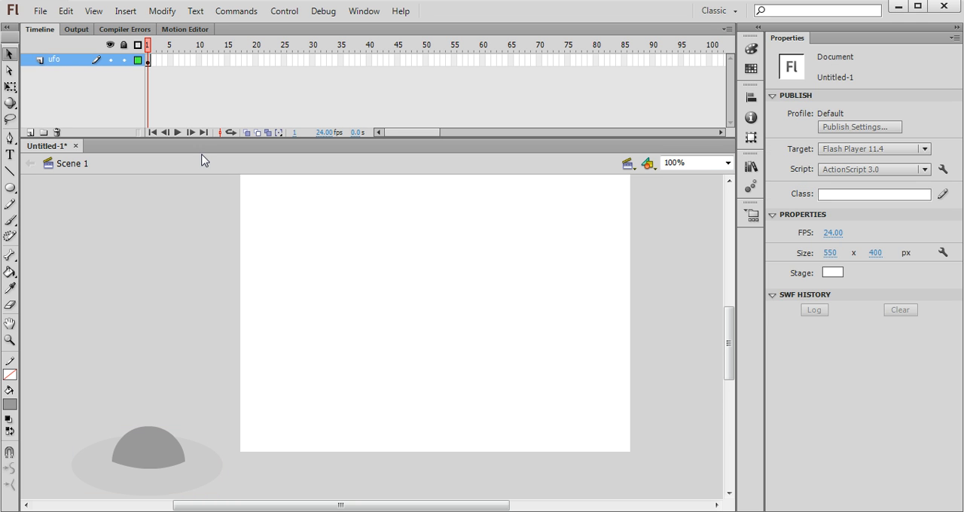
{"action": "left_click", "coordinate": [147, 462]}
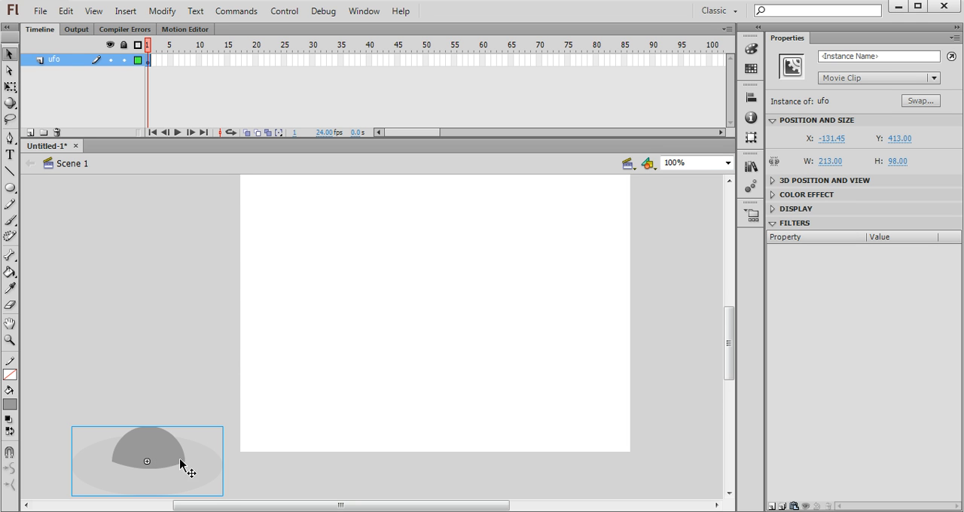
{"action": "mouse_move", "coordinate": [163, 462]}
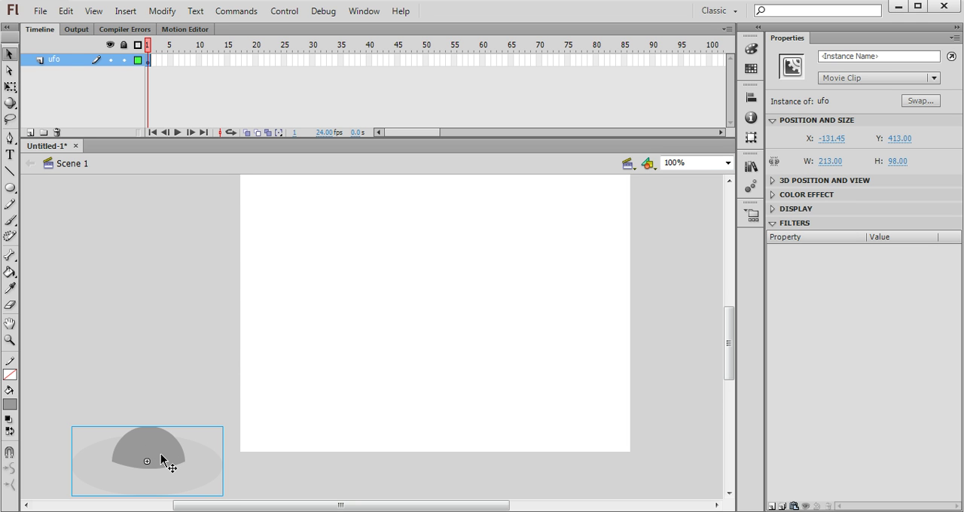
{"action": "mouse_move", "coordinate": [414, 348]}
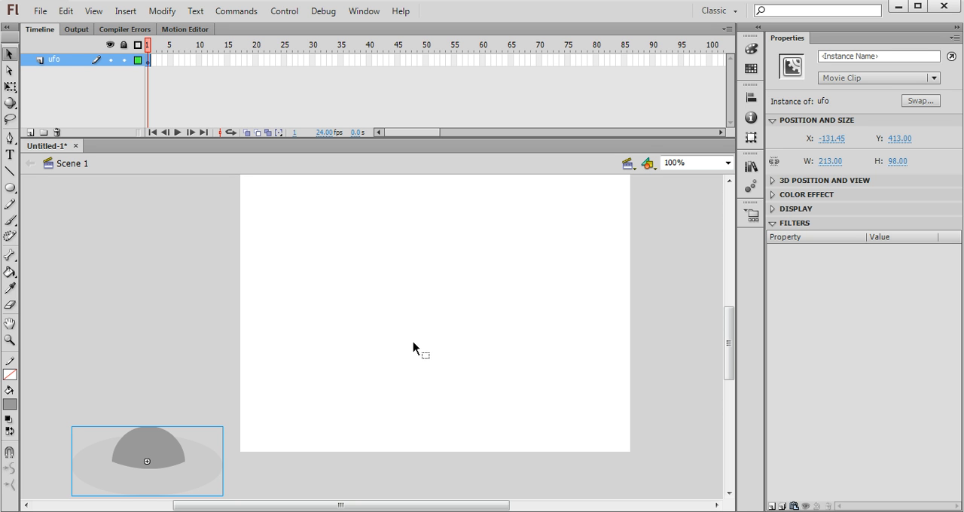
{"action": "mouse_move", "coordinate": [488, 239]}
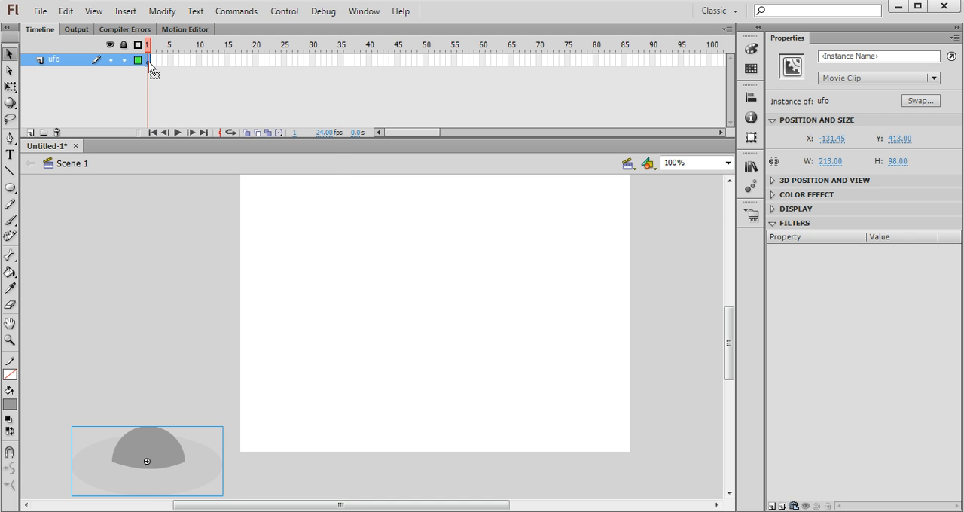
Step: Add a motion tween to the ufo from frame 1 and jump to a later frame
{"action": "right_click", "coordinate": [149, 61]}
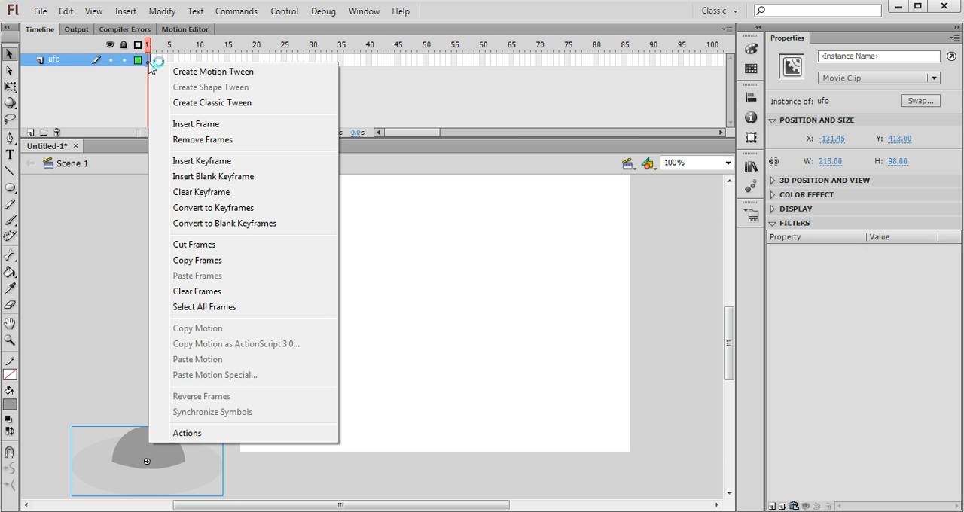
{"action": "mouse_move", "coordinate": [214, 75]}
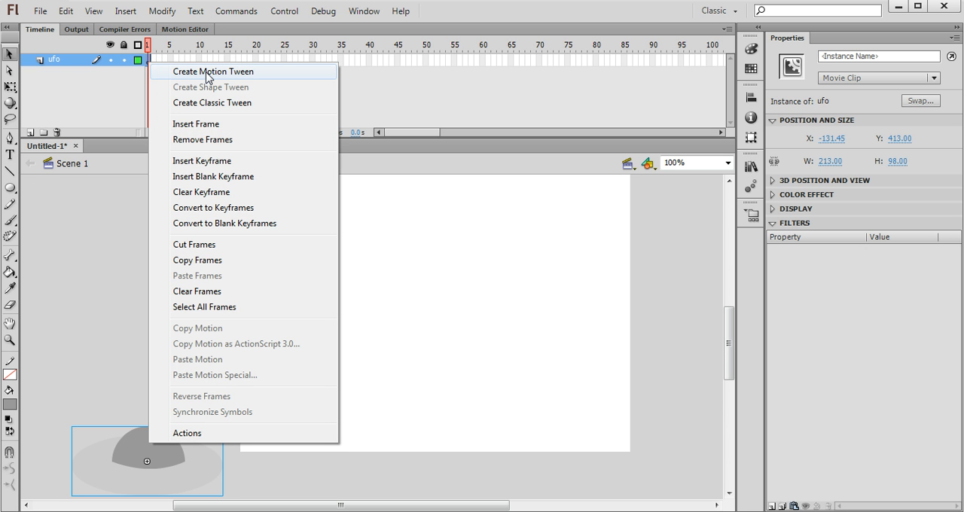
{"action": "left_click", "coordinate": [206, 73]}
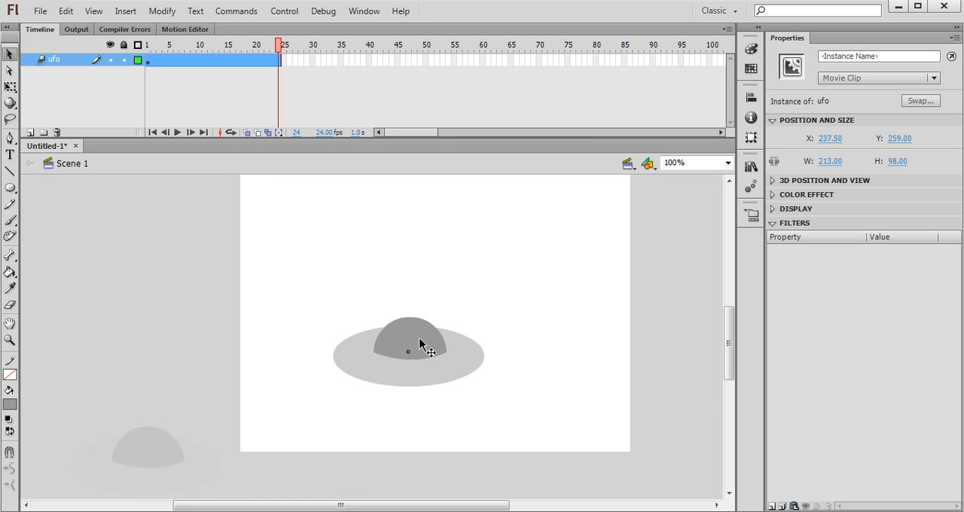
{"action": "left_click", "coordinate": [421, 348]}
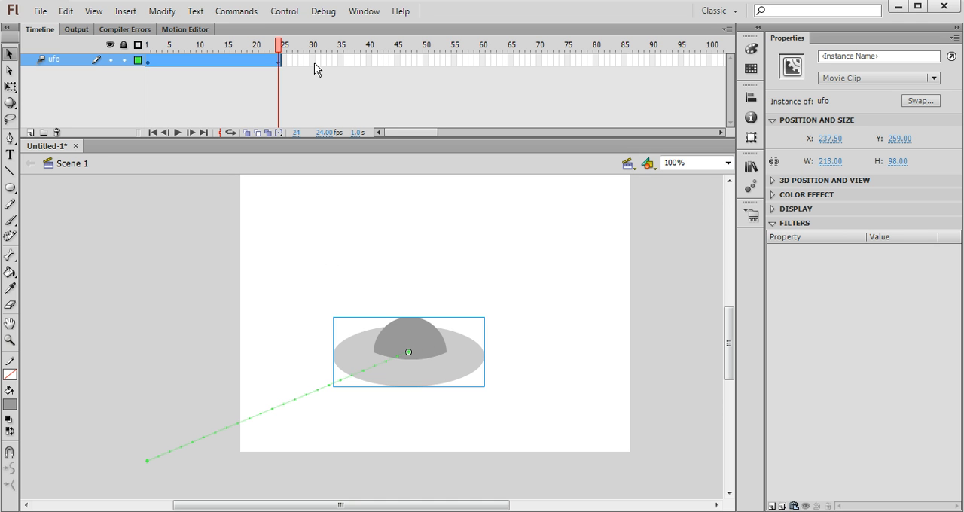
{"action": "left_click", "coordinate": [421, 60]}
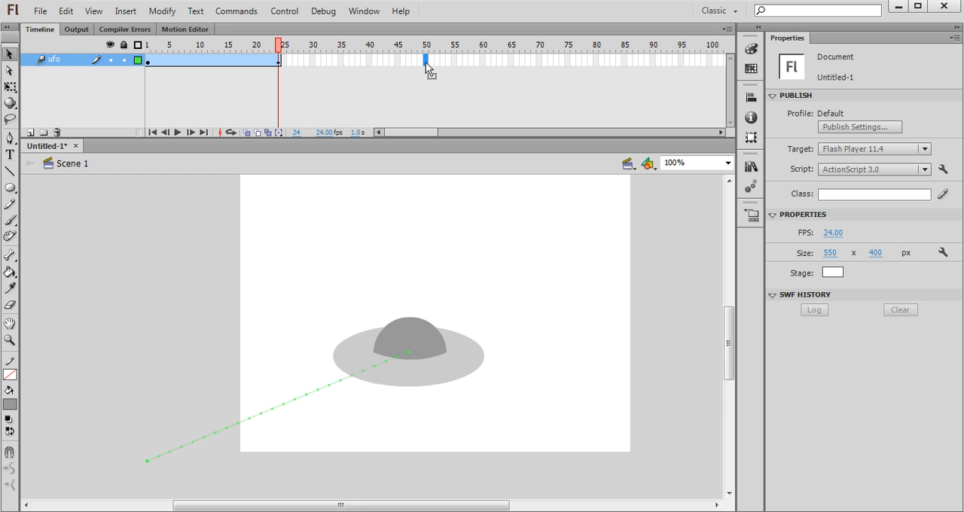
Step: Add keyframes at frame 50 to hold the UFO still and at frame 75 to extend the tween
{"action": "left_click", "coordinate": [125, 11]}
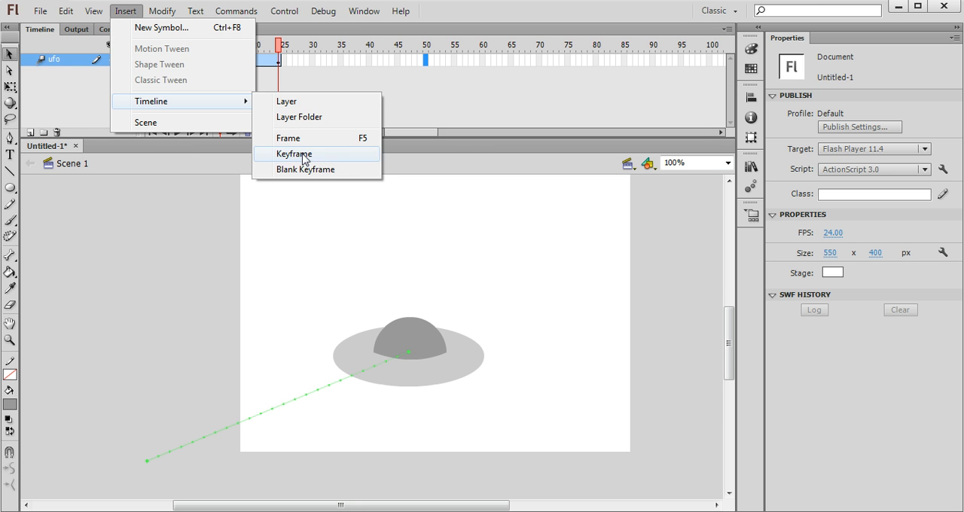
{"action": "left_click", "coordinate": [292, 154]}
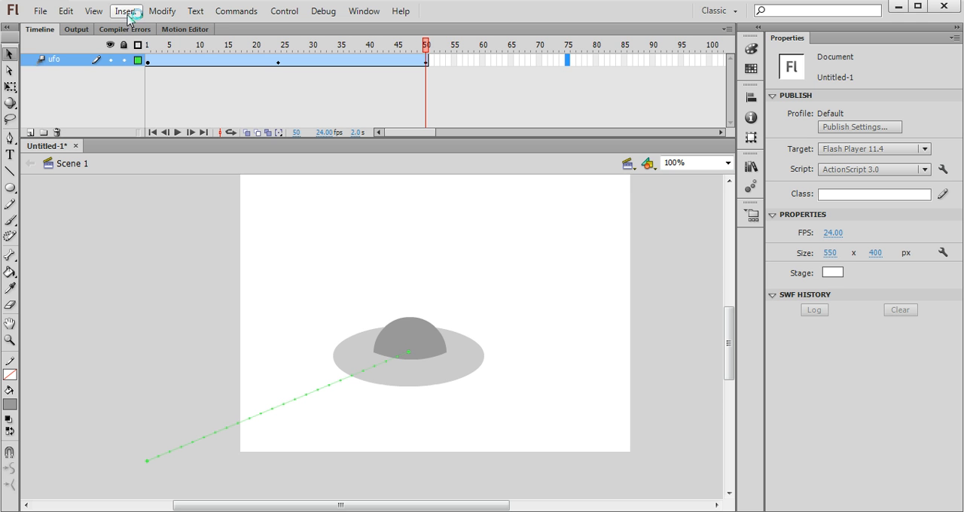
{"action": "left_click", "coordinate": [124, 12]}
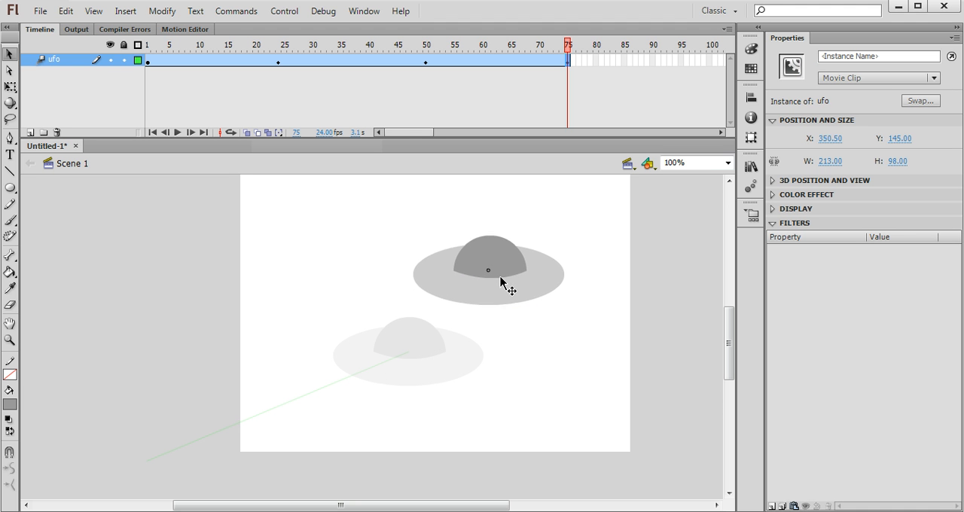
Step: Move the UFO toward the upper right of the stage at frame 75
{"action": "left_click_drag", "start_coordinate": [488, 270], "coordinate": [502, 242]}
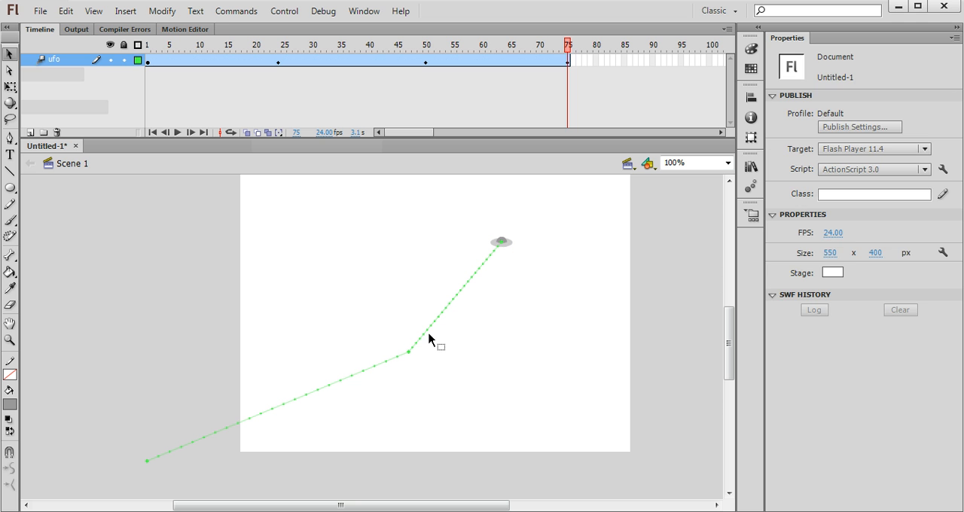
{"action": "mouse_move", "coordinate": [405, 359]}
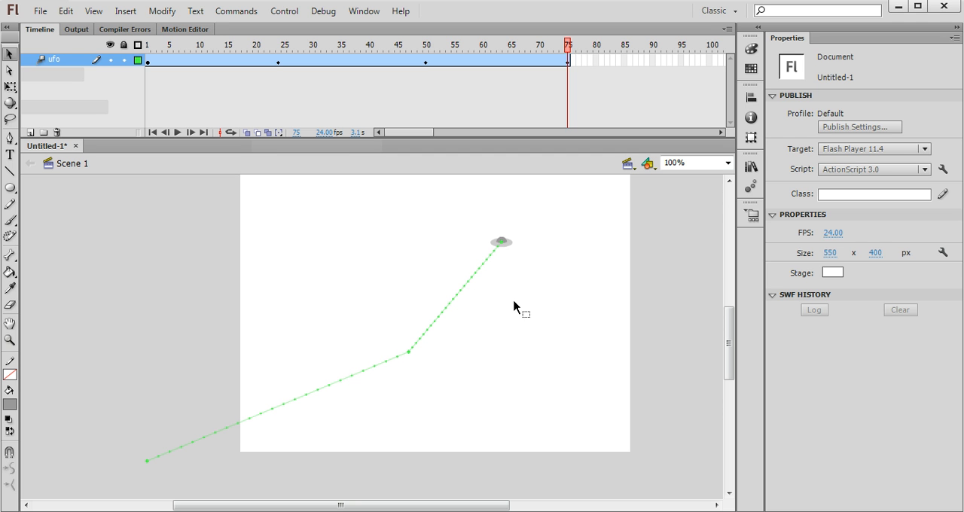
{"action": "mouse_move", "coordinate": [464, 297]}
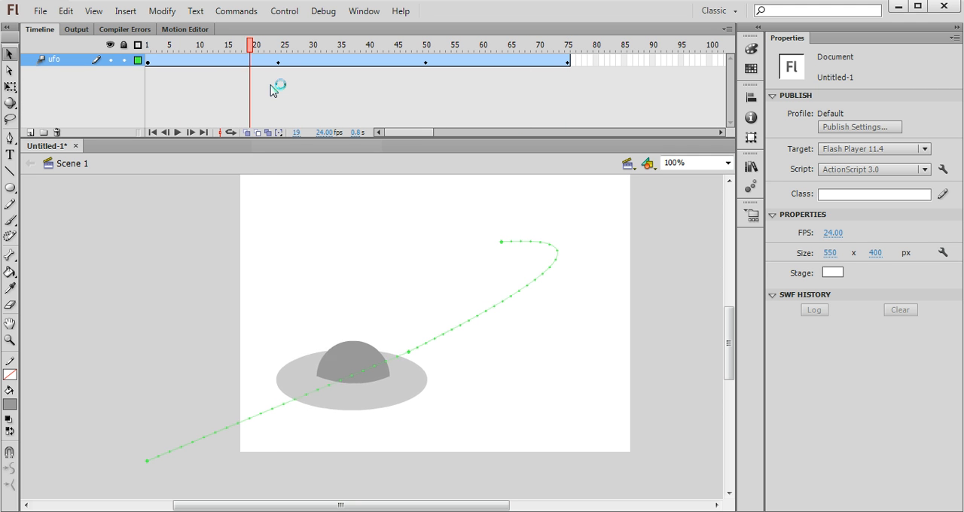
{"action": "mouse_move", "coordinate": [241, 100]}
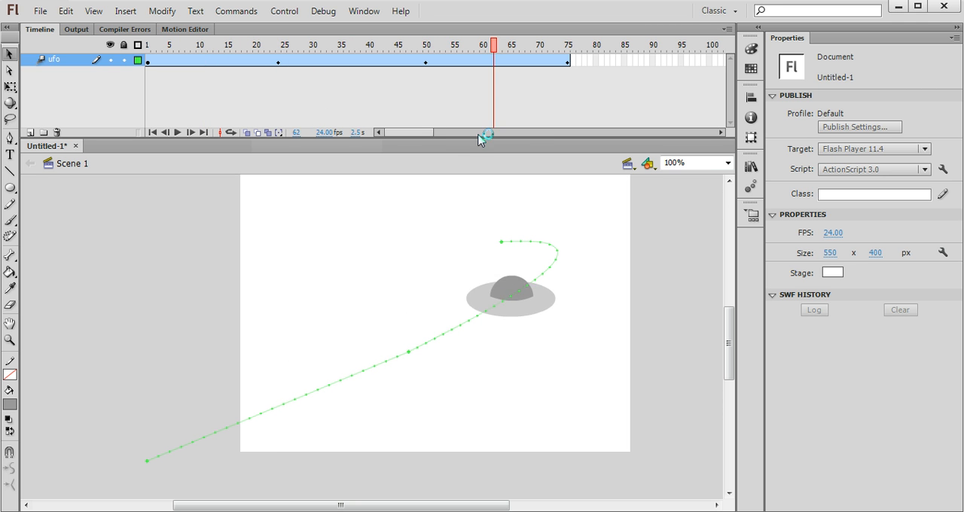
Step: Scrub the playhead to preview the UFO along its curved departure path
{"action": "left_click_drag", "start_coordinate": [488, 134], "coordinate": [568, 134]}
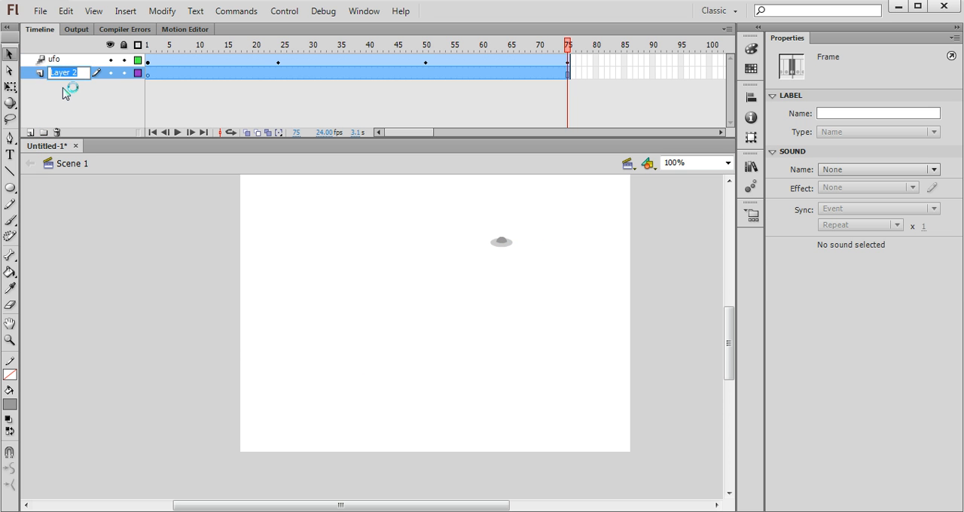
Step: Name the new layer 'earth' and import earth.jpg from the Week 2-motion tweens folder
{"action": "type", "text": "earth"}
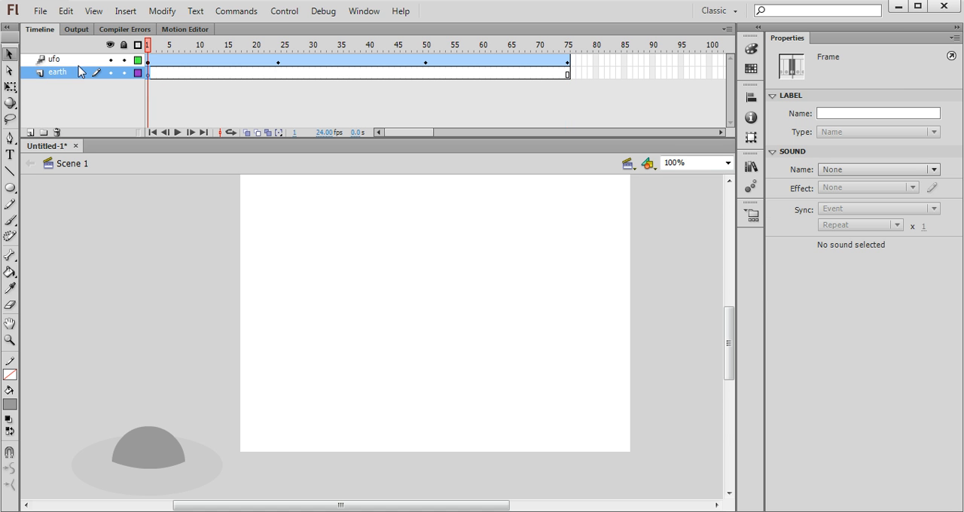
{"action": "left_click", "coordinate": [68, 10]}
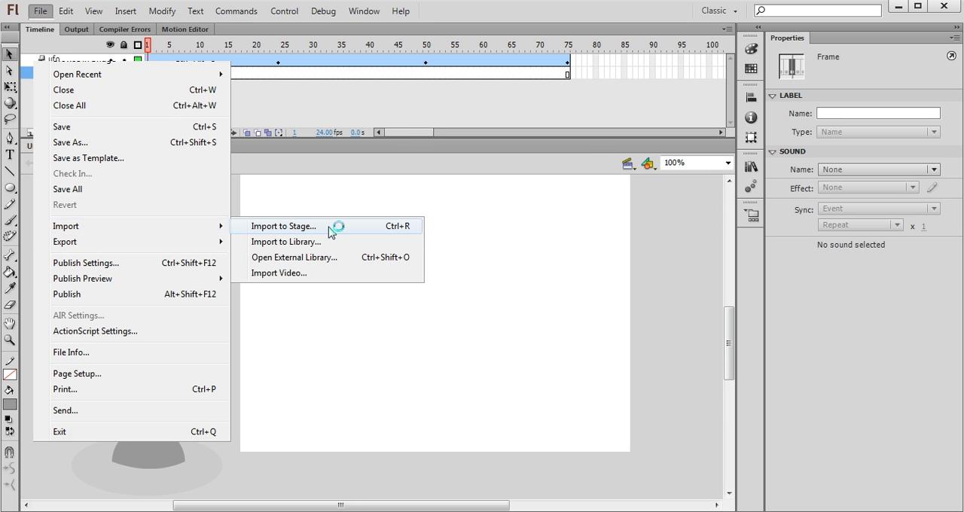
{"action": "left_click", "coordinate": [285, 226]}
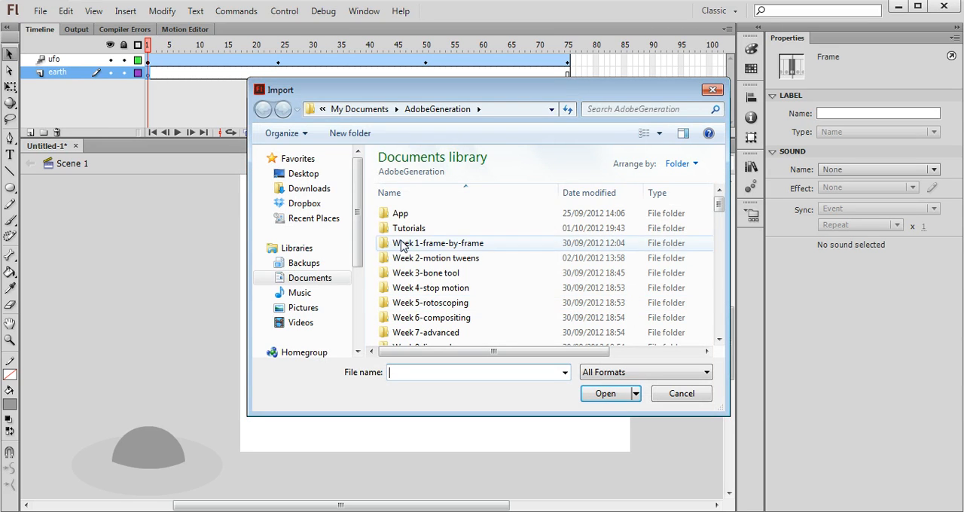
{"action": "mouse_move", "coordinate": [442, 288]}
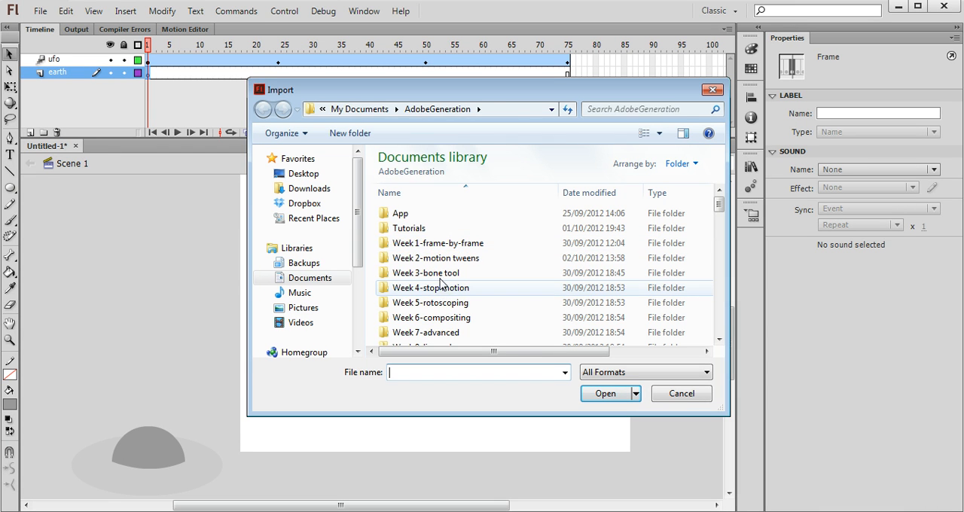
{"action": "double_click", "coordinate": [434, 257]}
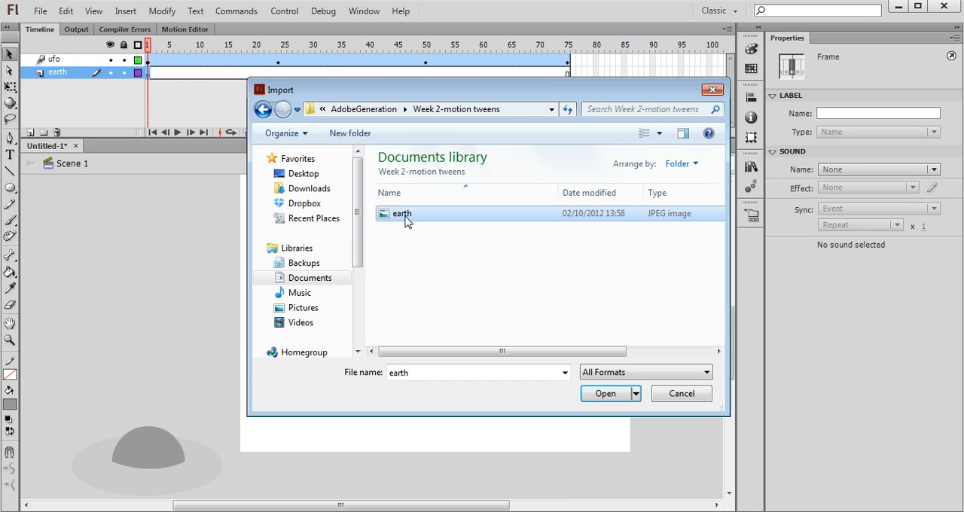
{"action": "left_click", "coordinate": [603, 393]}
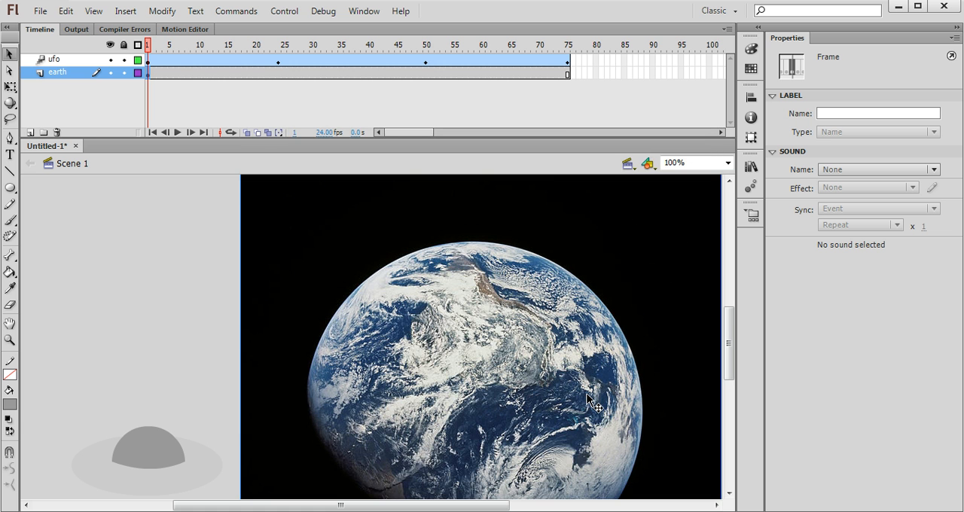
{"action": "mouse_move", "coordinate": [437, 358]}
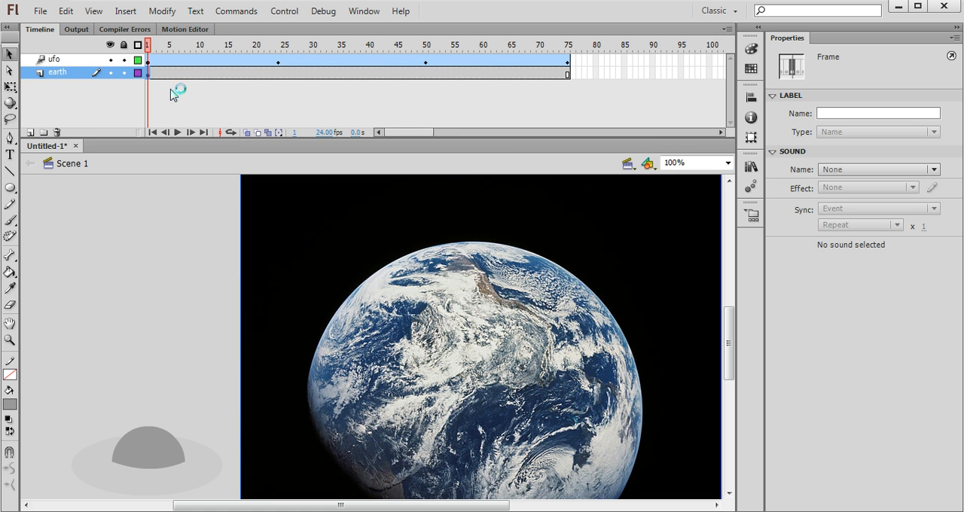
Step: Preview the UFO at late, early and final frames, then select the Earth photo
{"action": "left_click", "coordinate": [498, 46]}
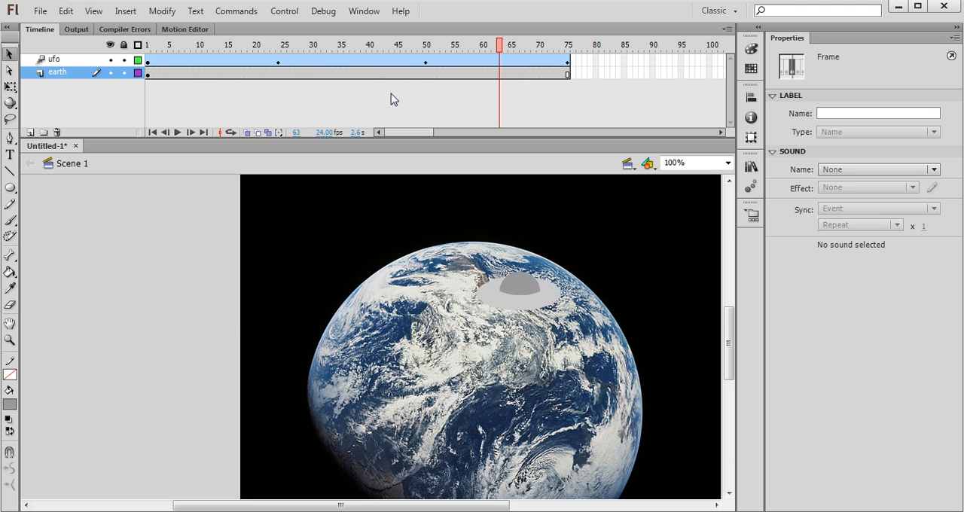
{"action": "left_click", "coordinate": [303, 46]}
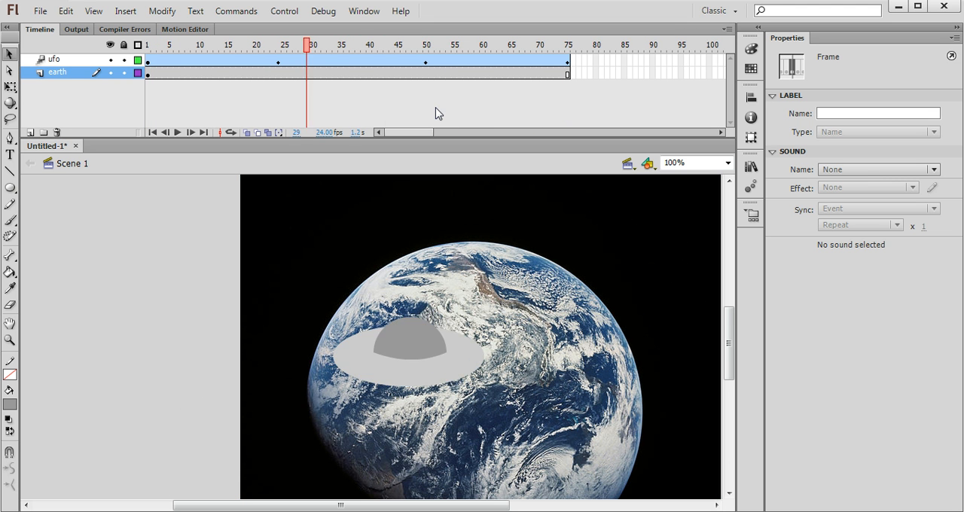
{"action": "left_click", "coordinate": [569, 39]}
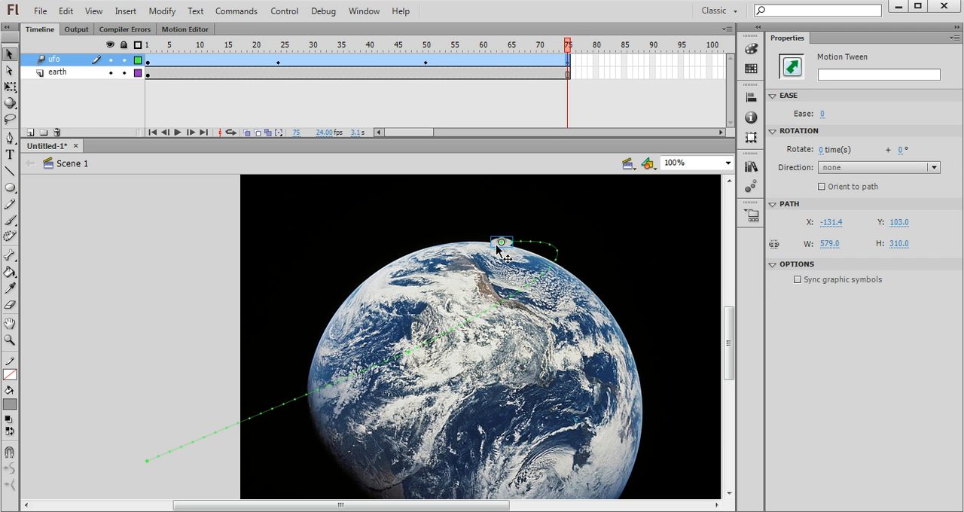
{"action": "left_click", "coordinate": [58, 72]}
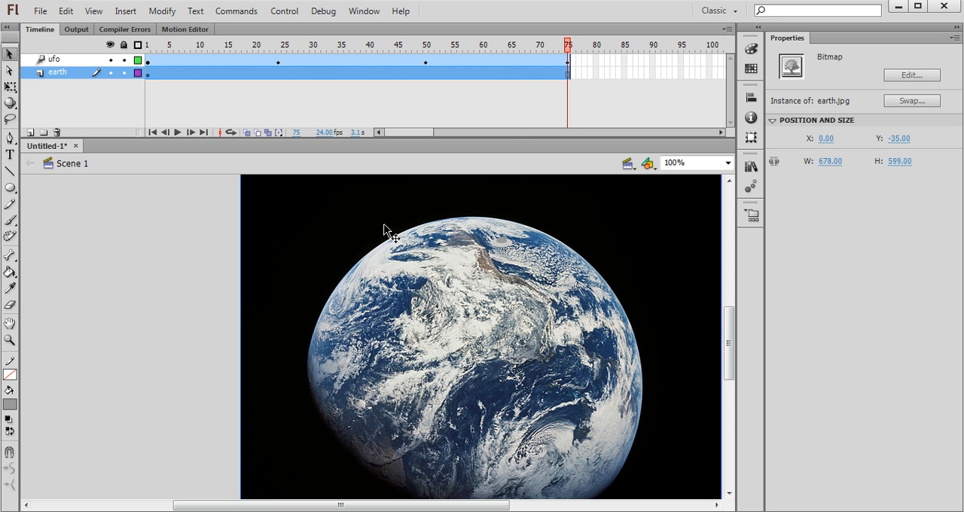
{"action": "left_click", "coordinate": [306, 10]}
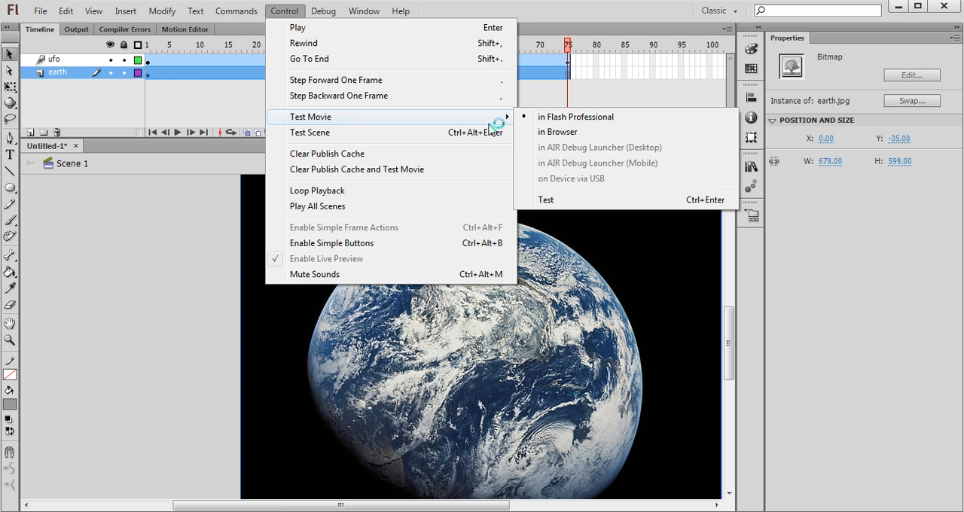
Step: Test the movie in Flash Professional, exporting the SWF for playback
{"action": "left_click", "coordinate": [573, 117]}
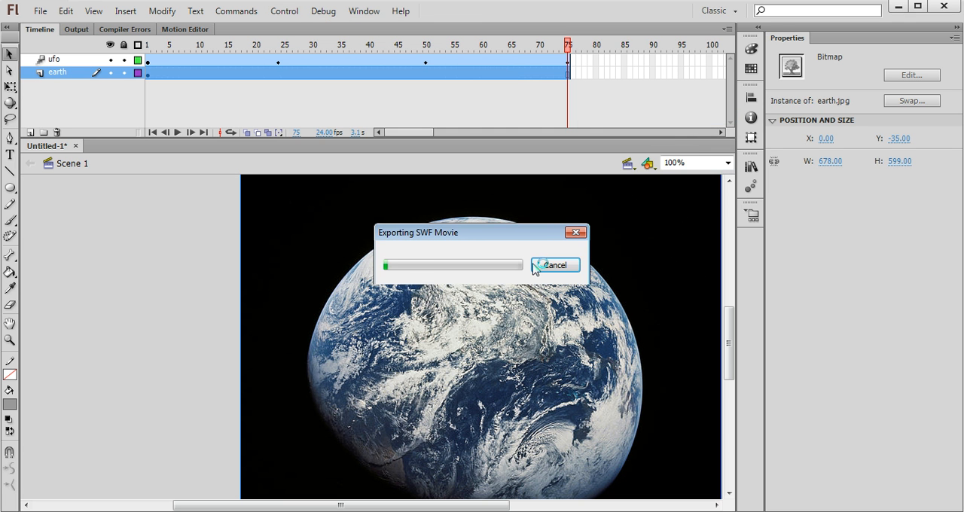